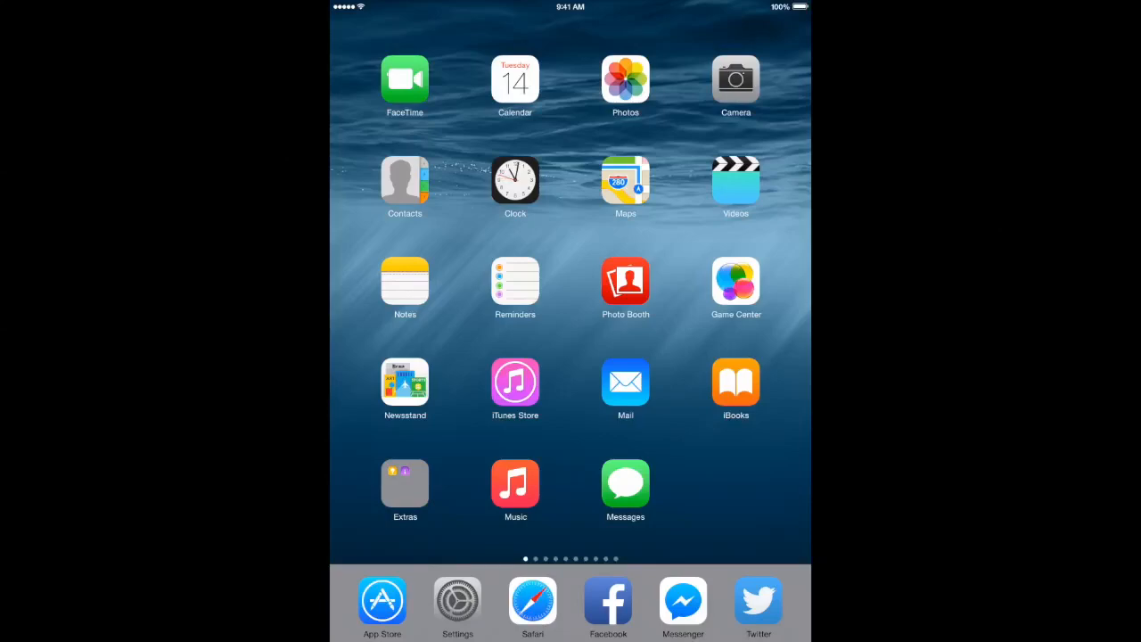
{"action": "left_click", "coordinate": [457, 599]}
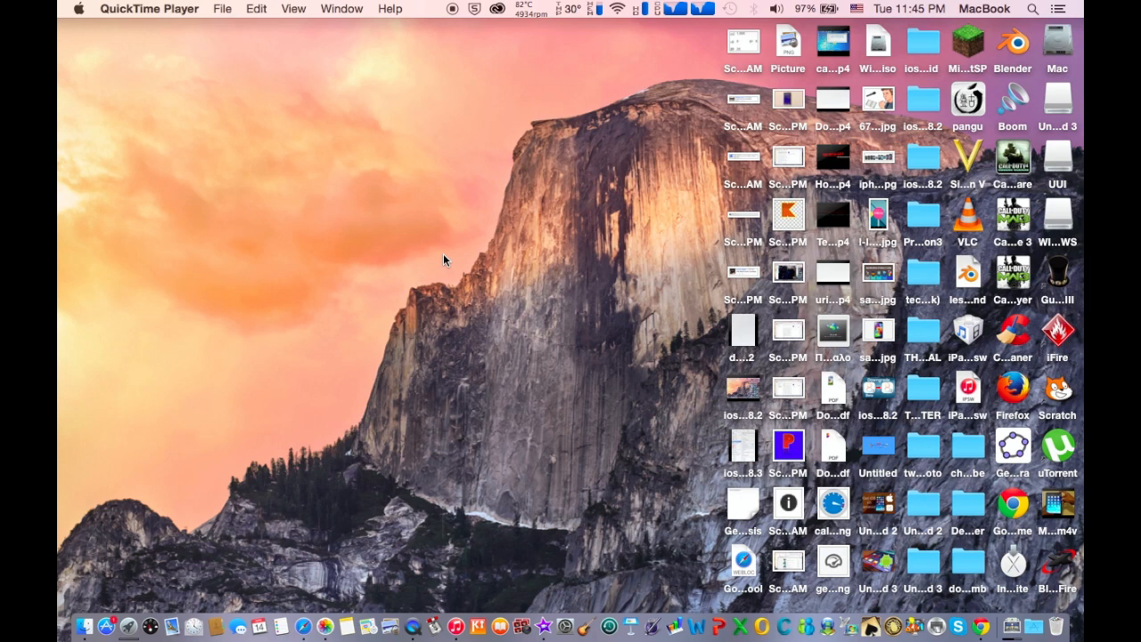
{"action": "mouse_move", "coordinate": [435, 268]}
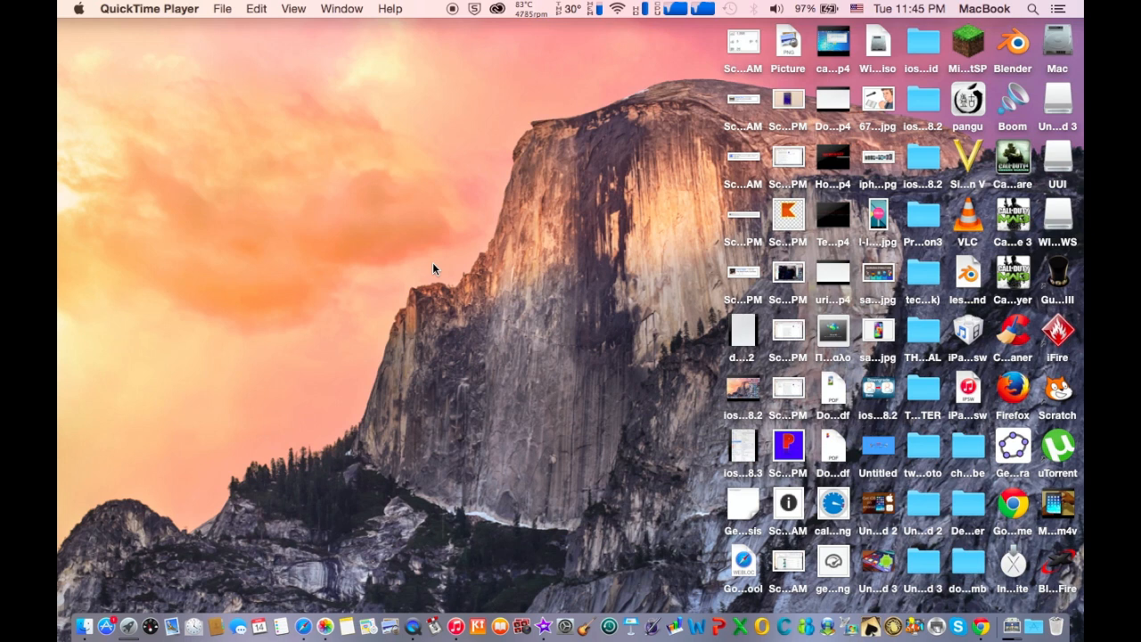
{"action": "mouse_move", "coordinate": [454, 602]}
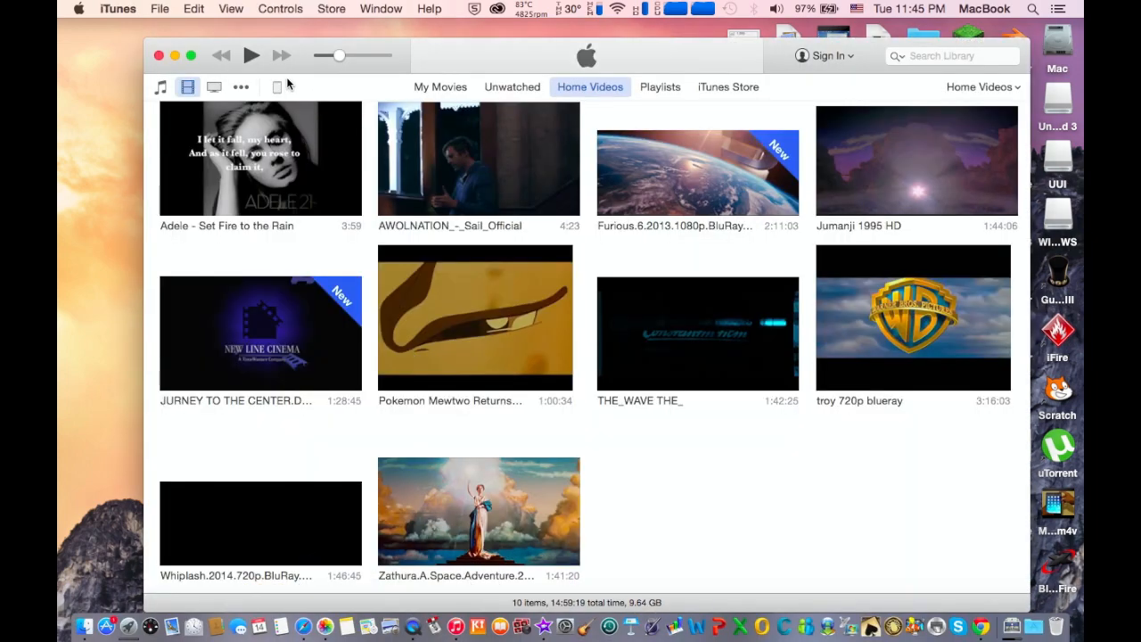
{"action": "left_click", "coordinate": [280, 87]}
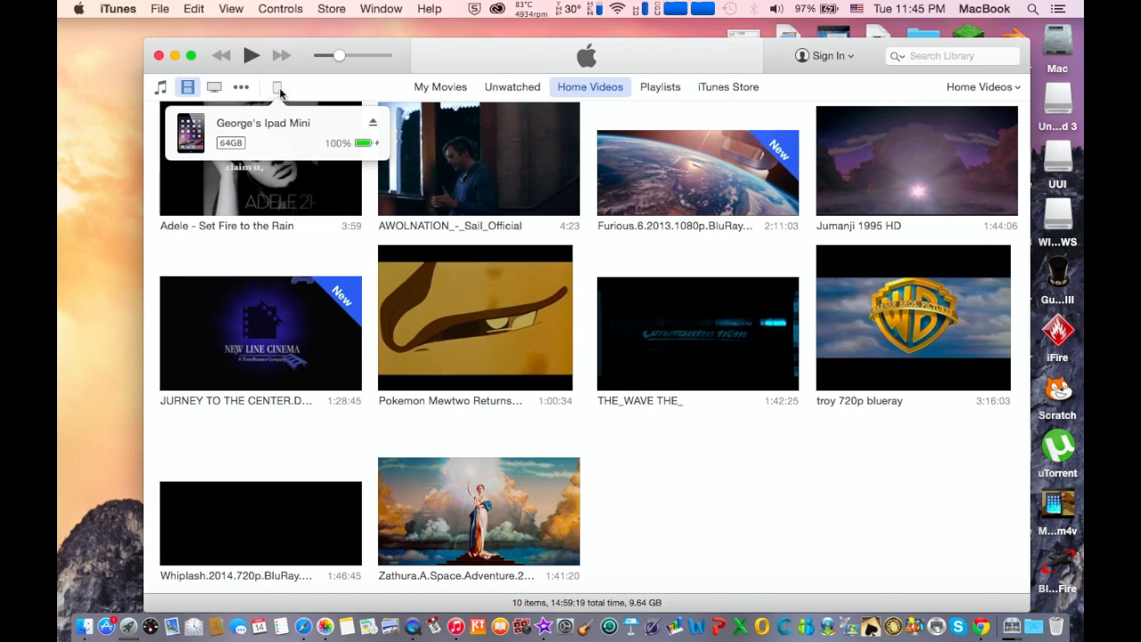
{"action": "left_click", "coordinate": [278, 87]}
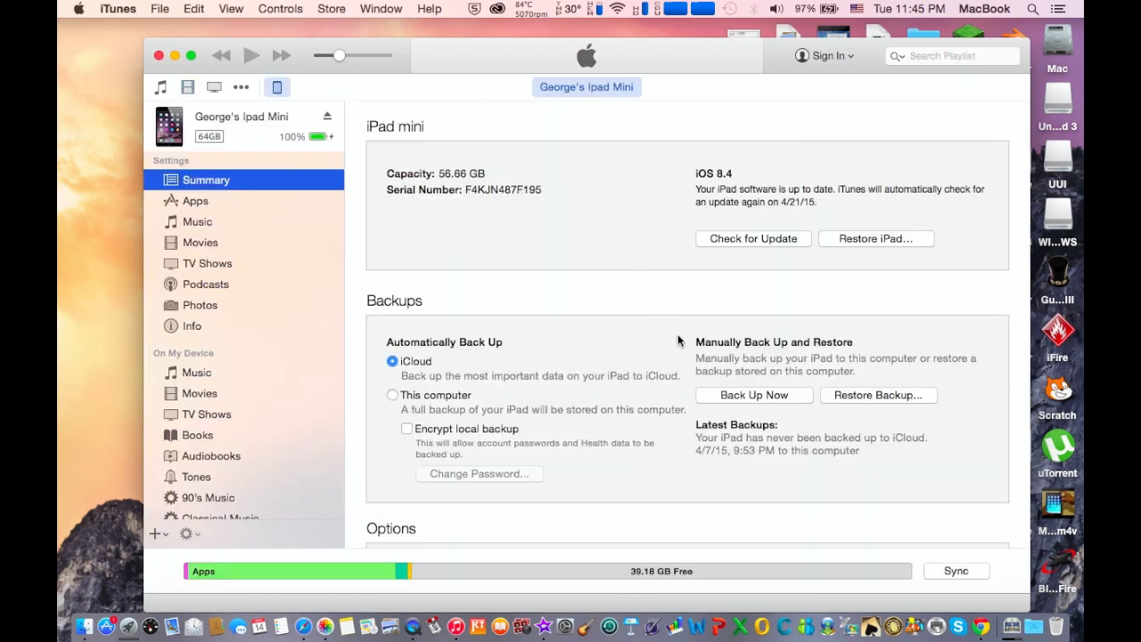
{"action": "mouse_move", "coordinate": [804, 368]}
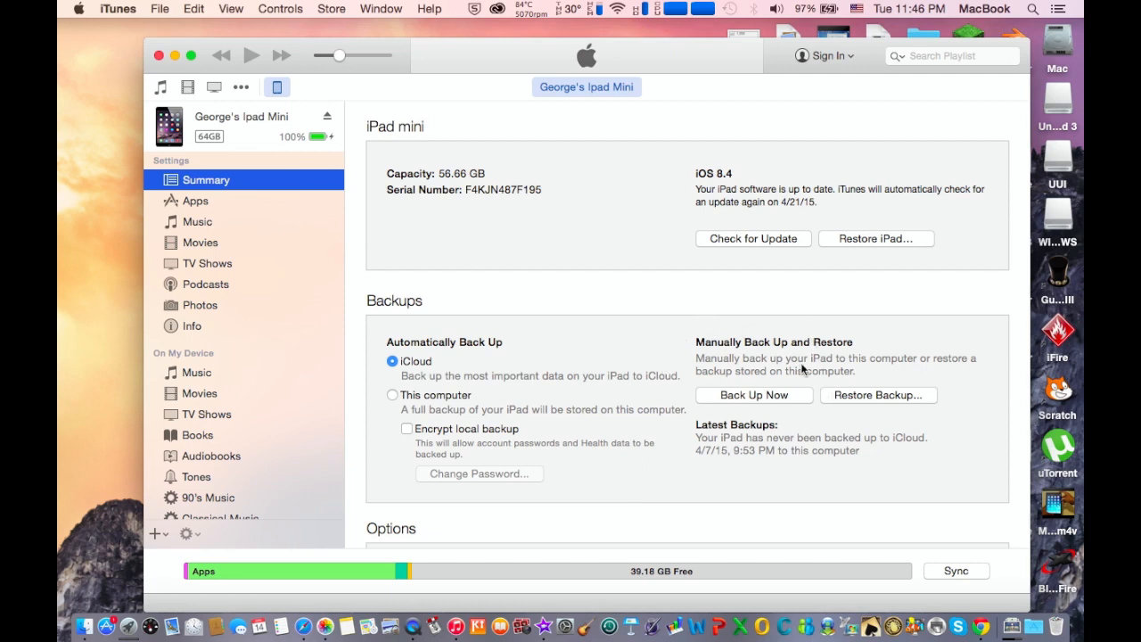
{"action": "mouse_move", "coordinate": [657, 398]}
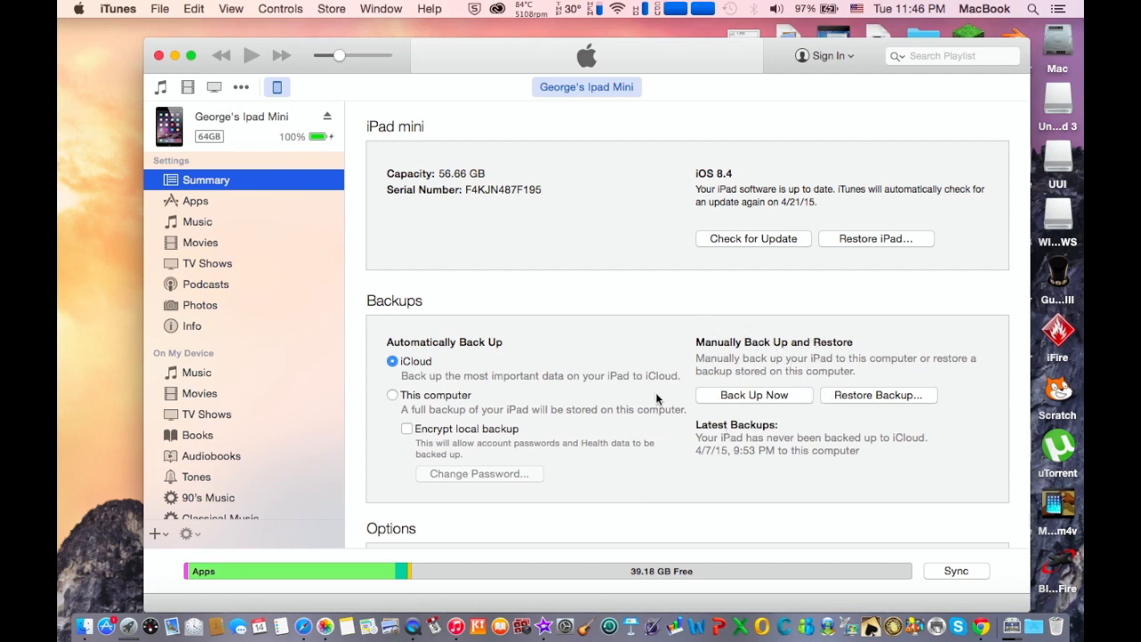
{"action": "left_click", "coordinate": [753, 394]}
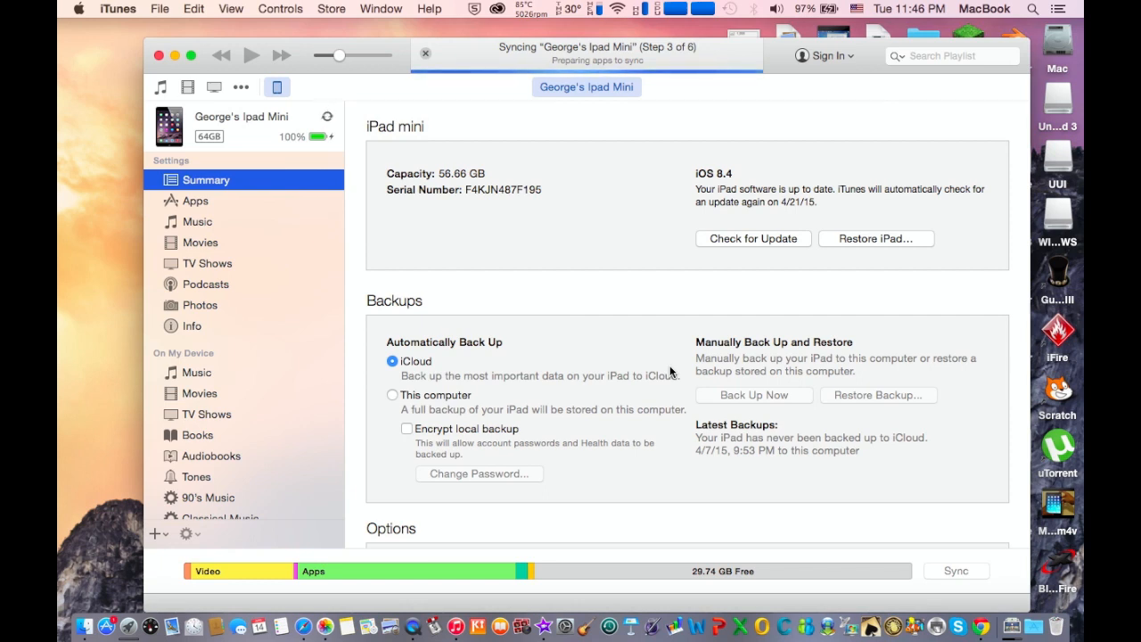
{"action": "mouse_move", "coordinate": [724, 277]}
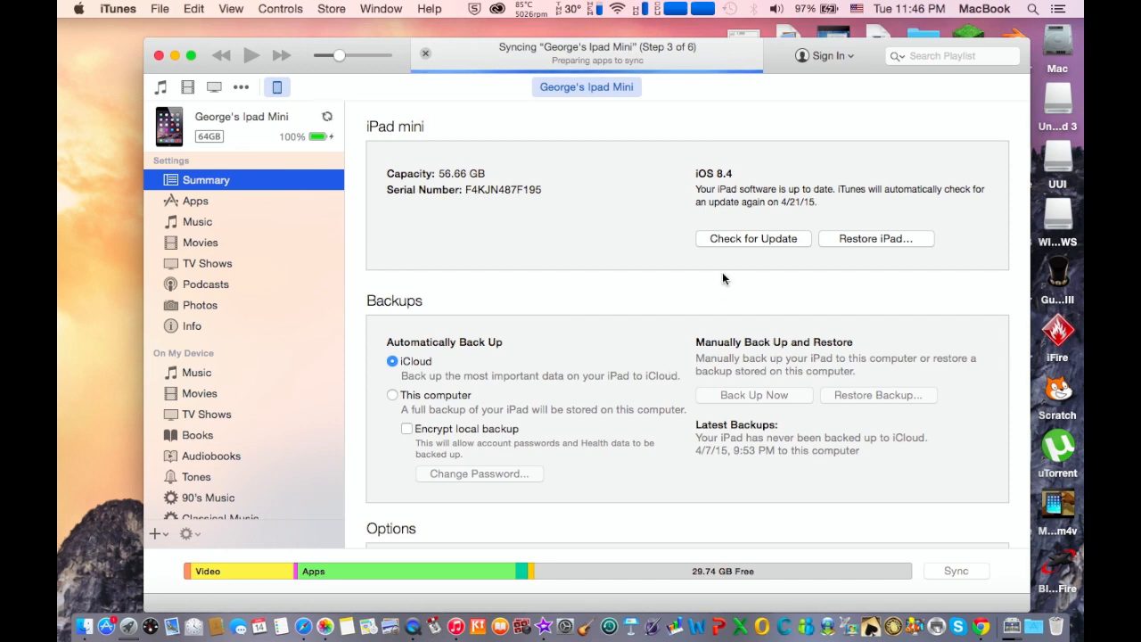
{"action": "mouse_move", "coordinate": [703, 280]}
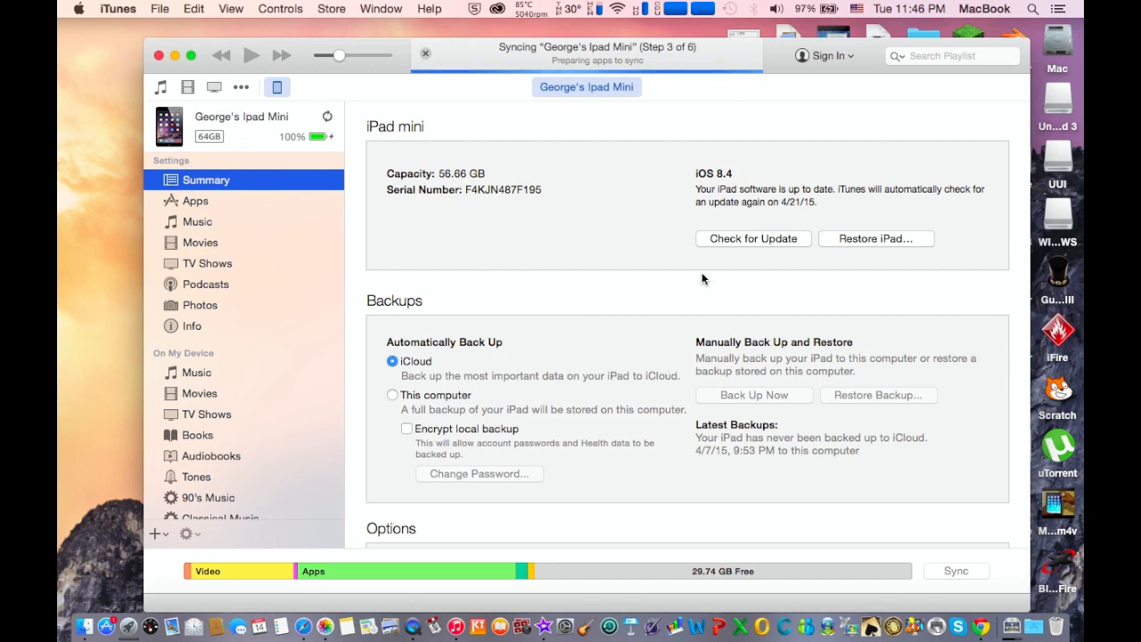
{"action": "mouse_move", "coordinate": [645, 355]}
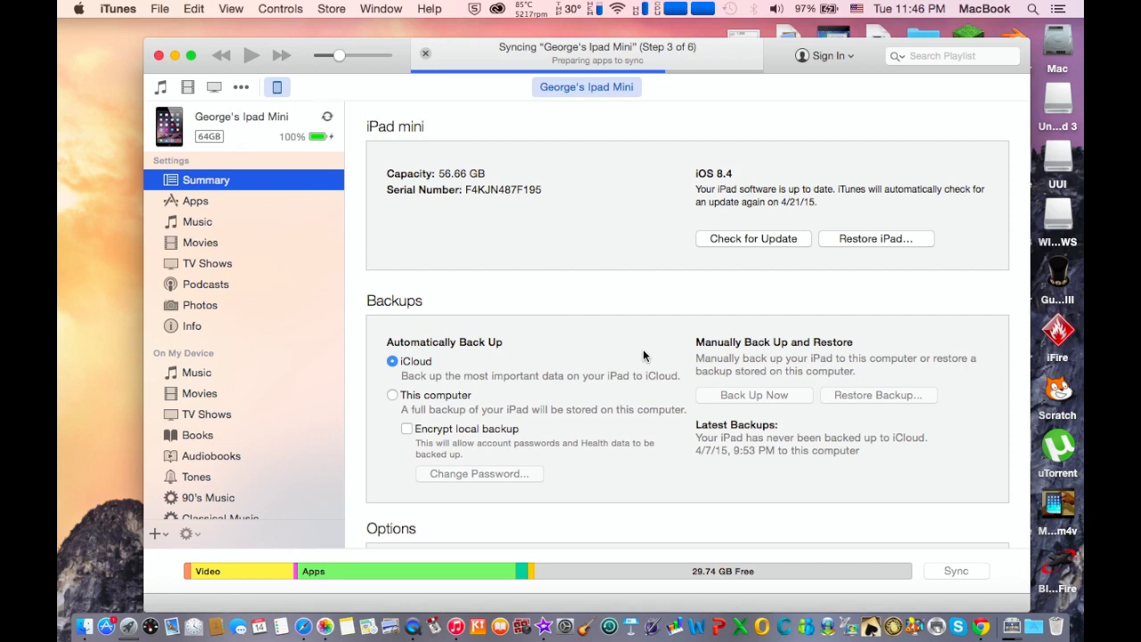
{"action": "mouse_move", "coordinate": [753, 397]}
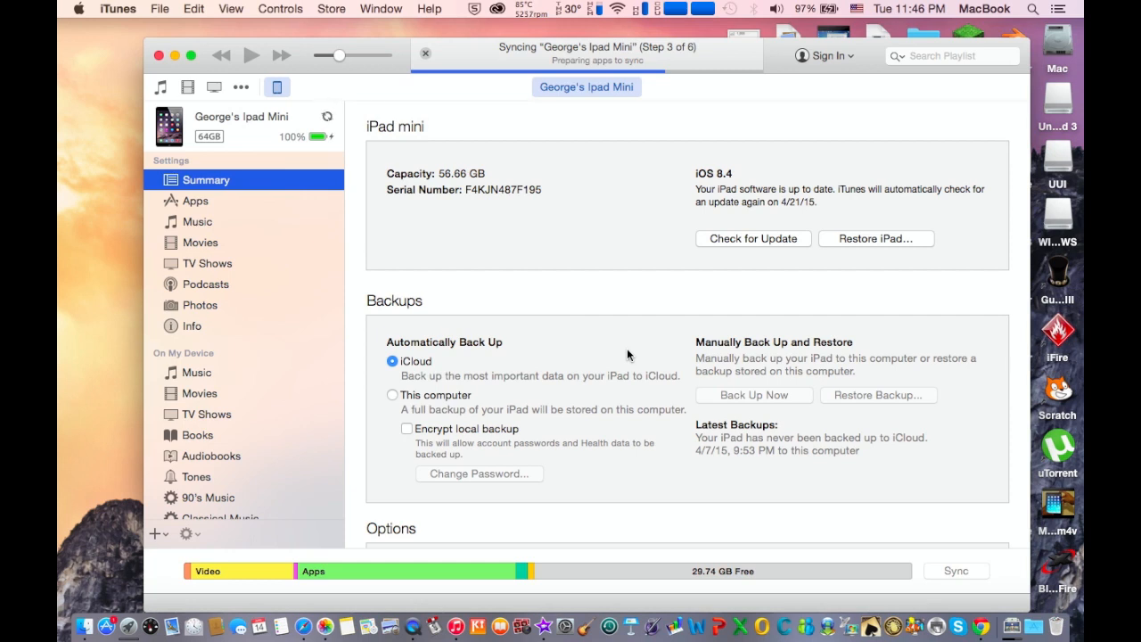
{"action": "mouse_move", "coordinate": [645, 324]}
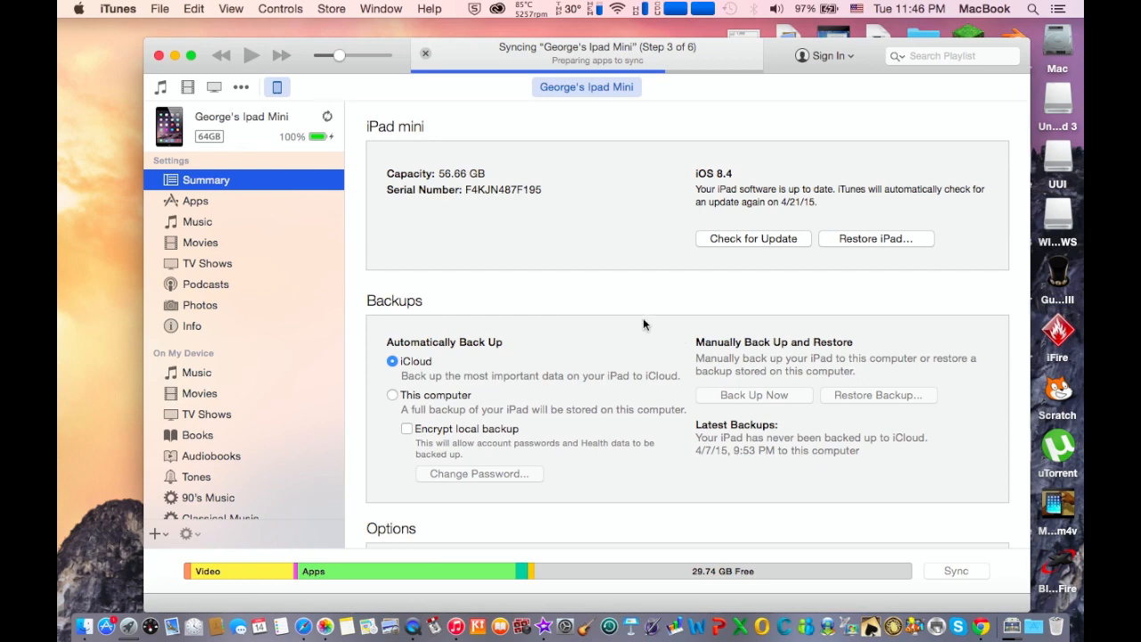
{"action": "mouse_move", "coordinate": [727, 367]}
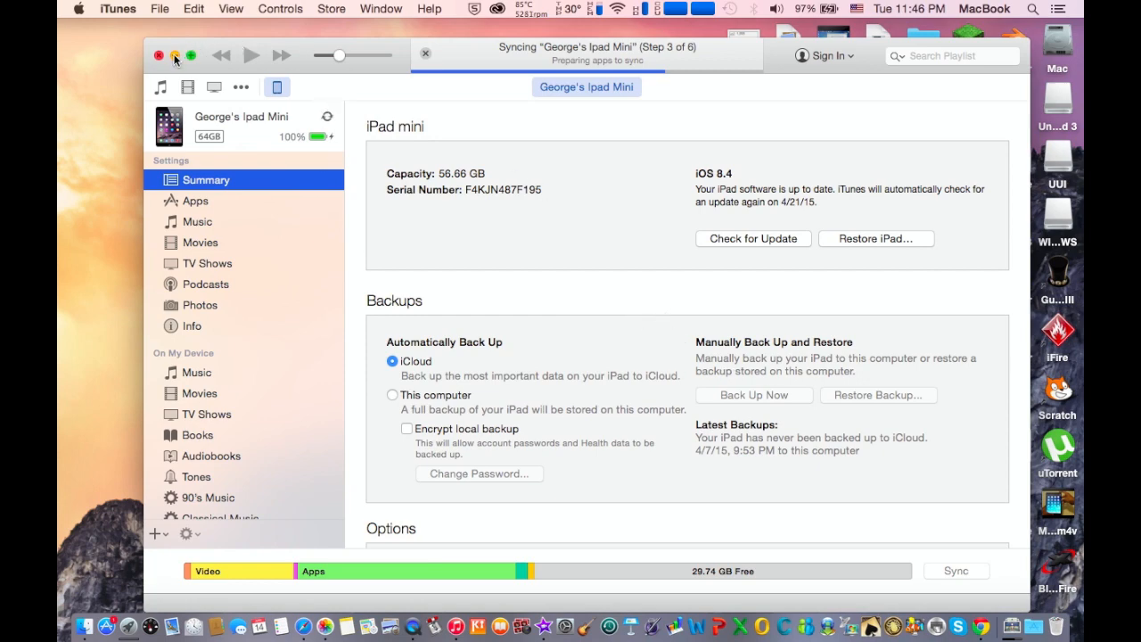
Hide iTunes, open a private browser window, and pick iPad Mini (WiFi) on ipsw.me.
{"action": "left_click", "coordinate": [160, 55]}
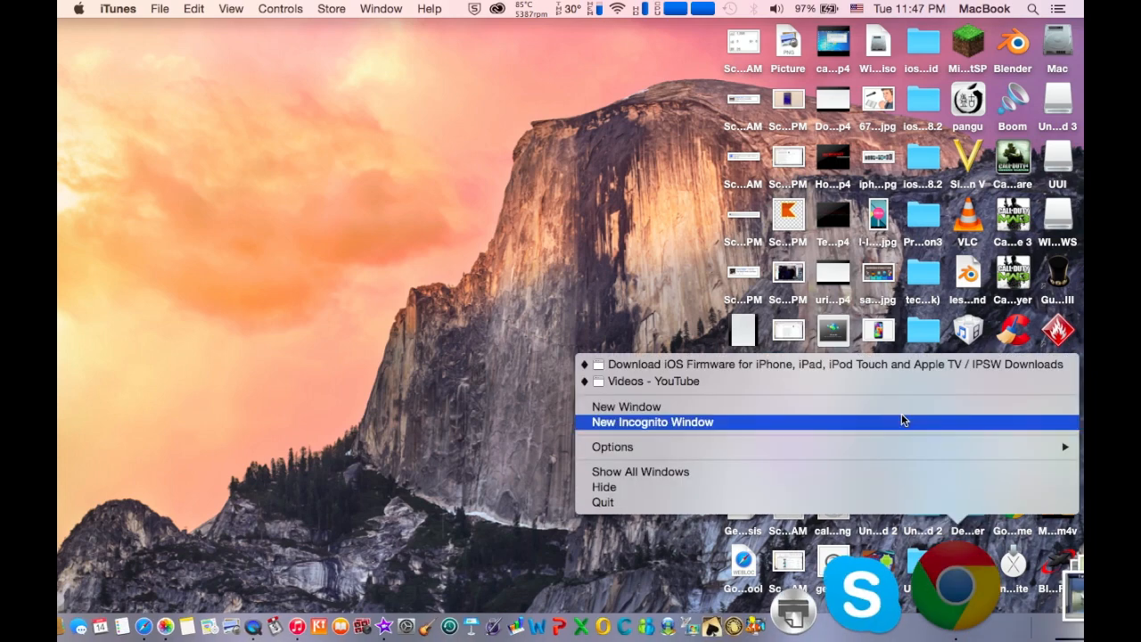
{"action": "left_click", "coordinate": [539, 188]}
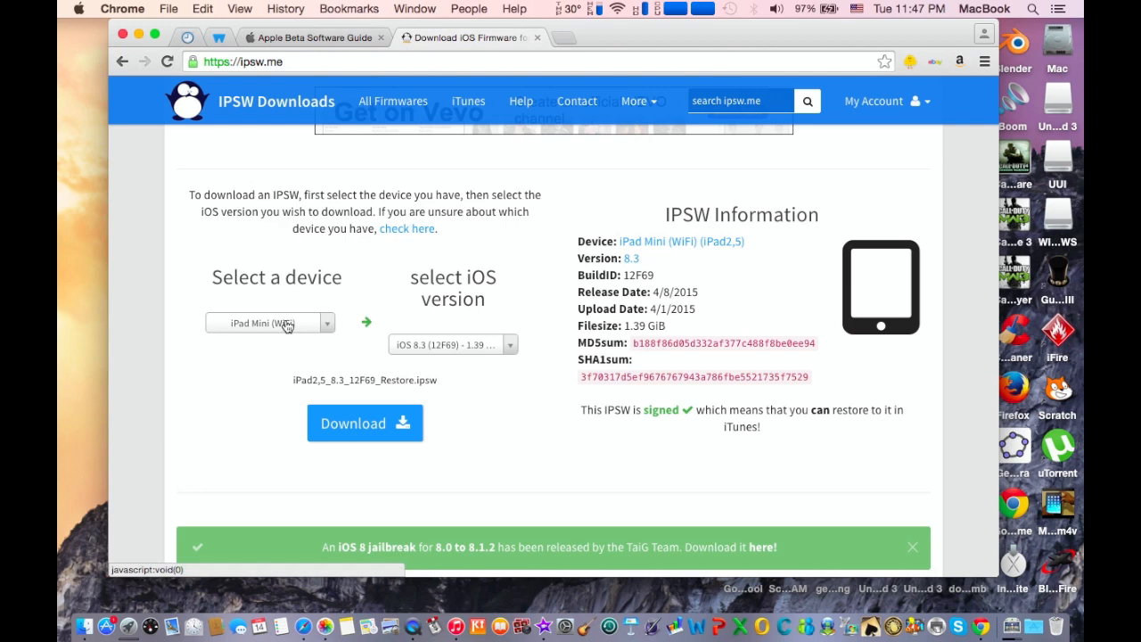
{"action": "left_click", "coordinate": [270, 323]}
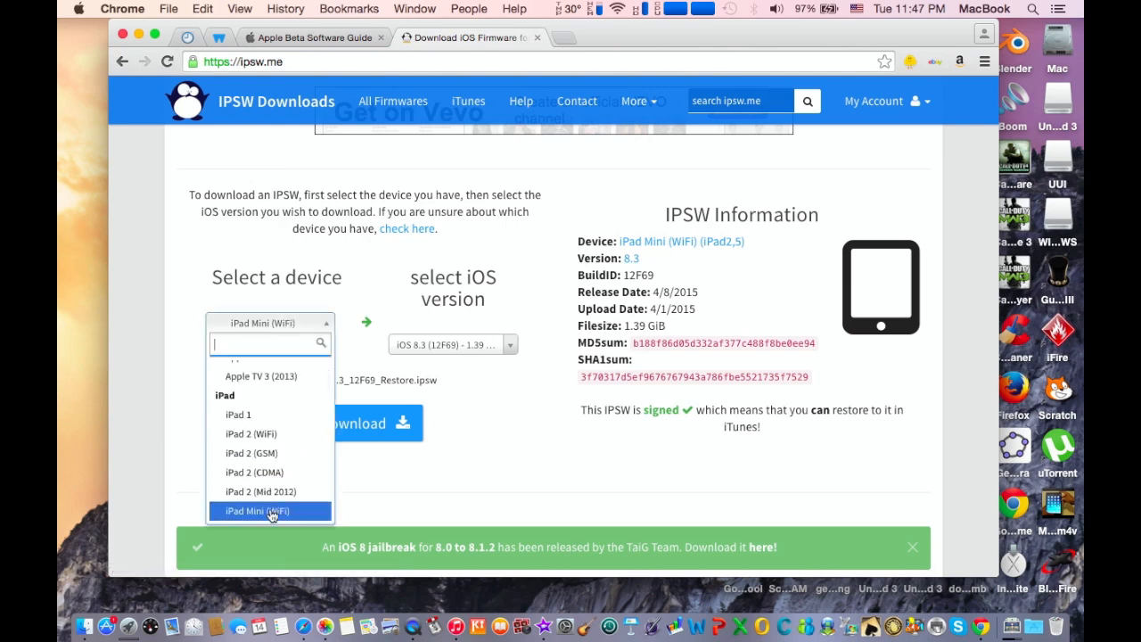
{"action": "left_click", "coordinate": [269, 511]}
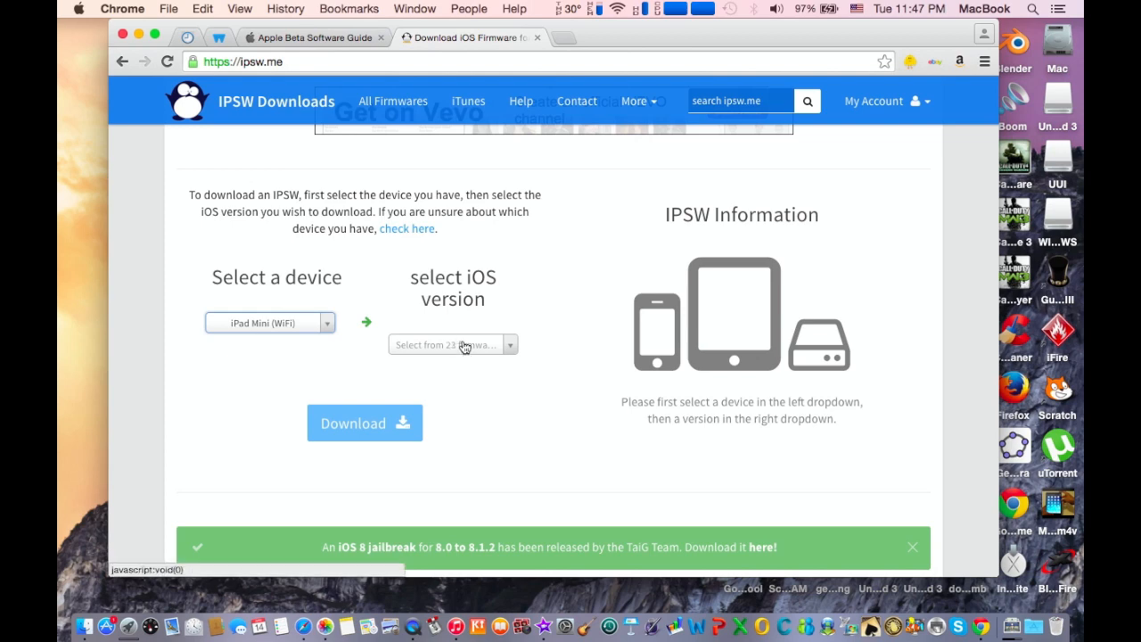
Choose the iOS 8.3 (12F69) firmware and highlight that it is 'signed'.
{"action": "left_click", "coordinate": [452, 344]}
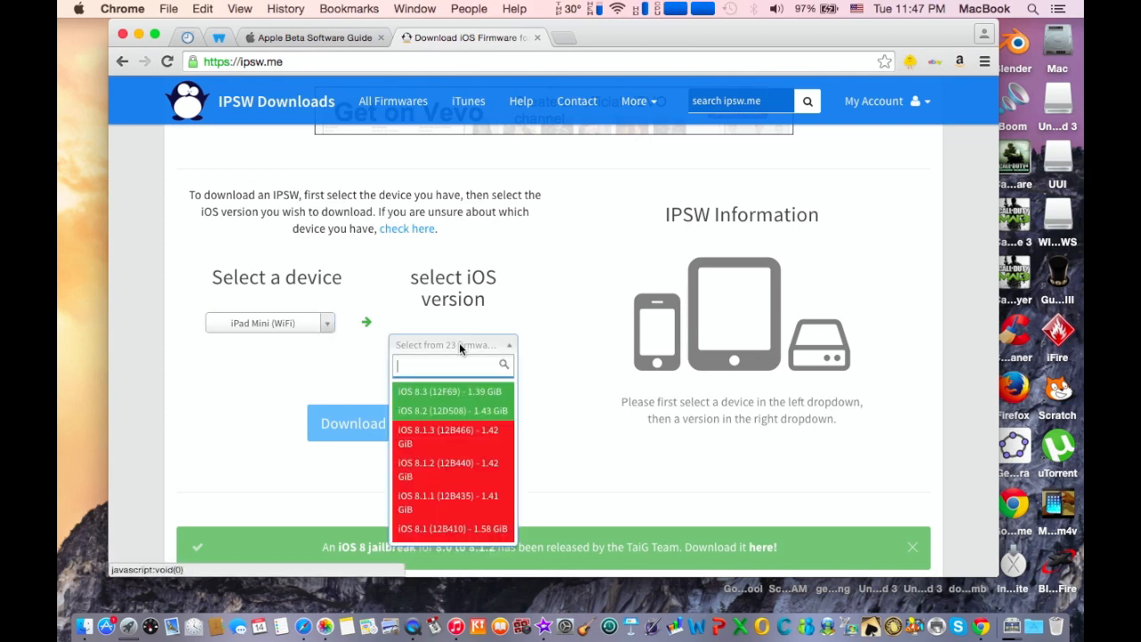
{"action": "mouse_move", "coordinate": [428, 394]}
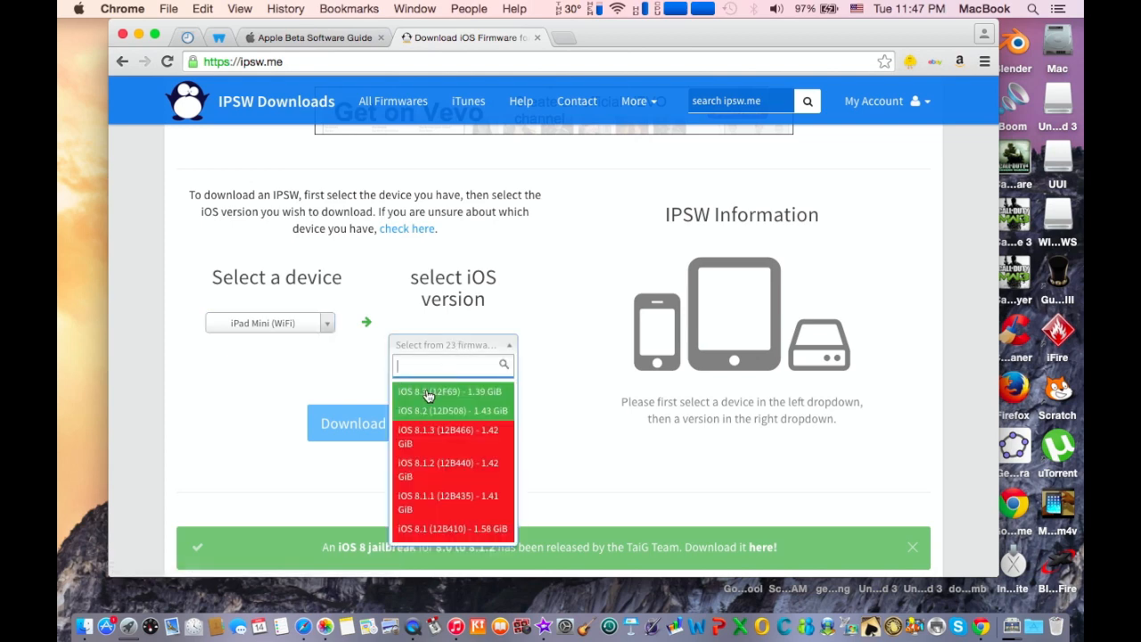
{"action": "left_click", "coordinate": [434, 392]}
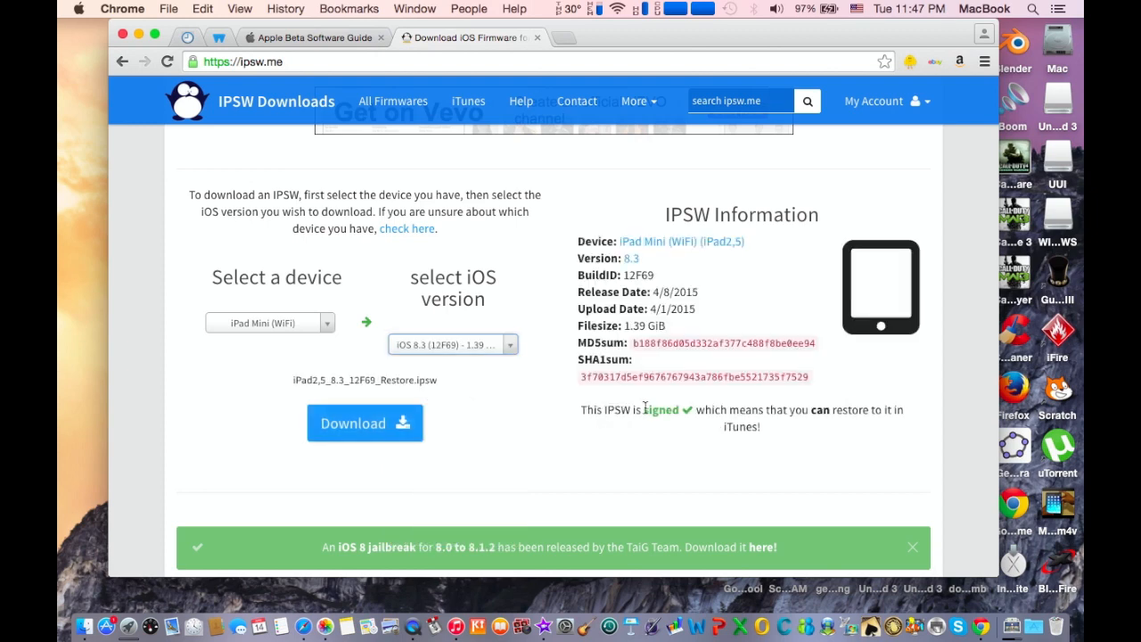
{"action": "double_click", "coordinate": [661, 409]}
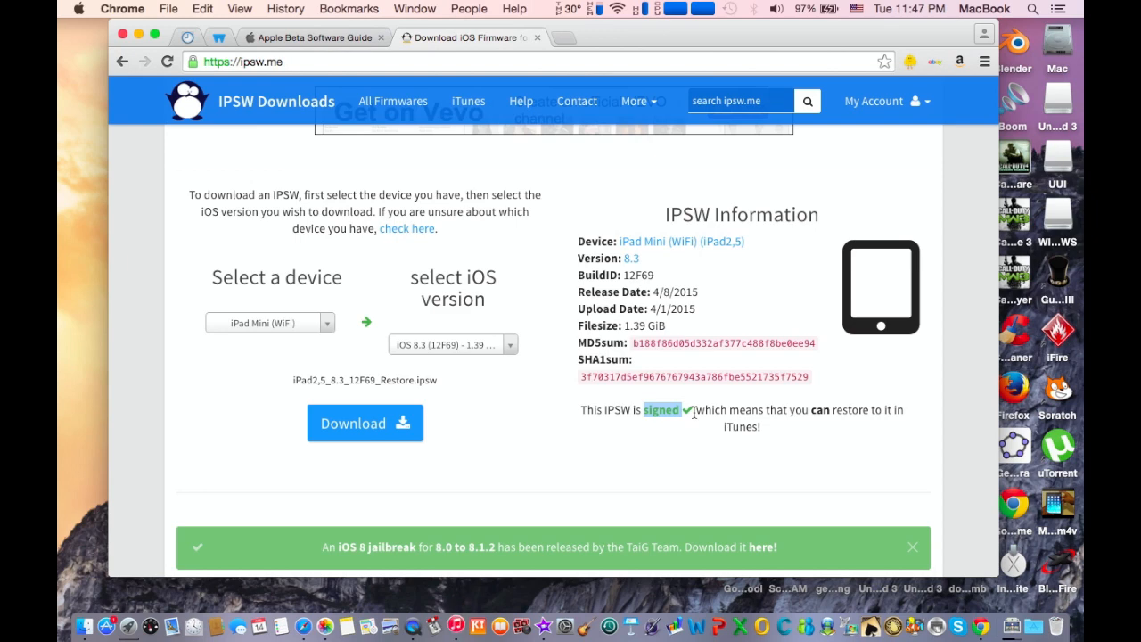
{"action": "mouse_move", "coordinate": [685, 424]}
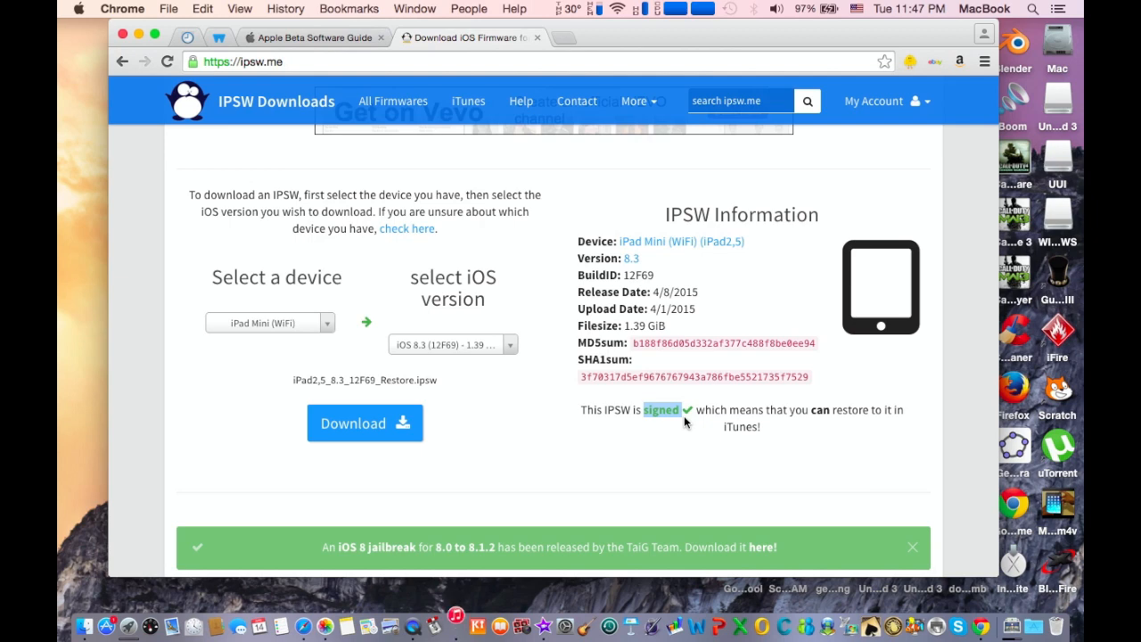
{"action": "mouse_move", "coordinate": [490, 420]}
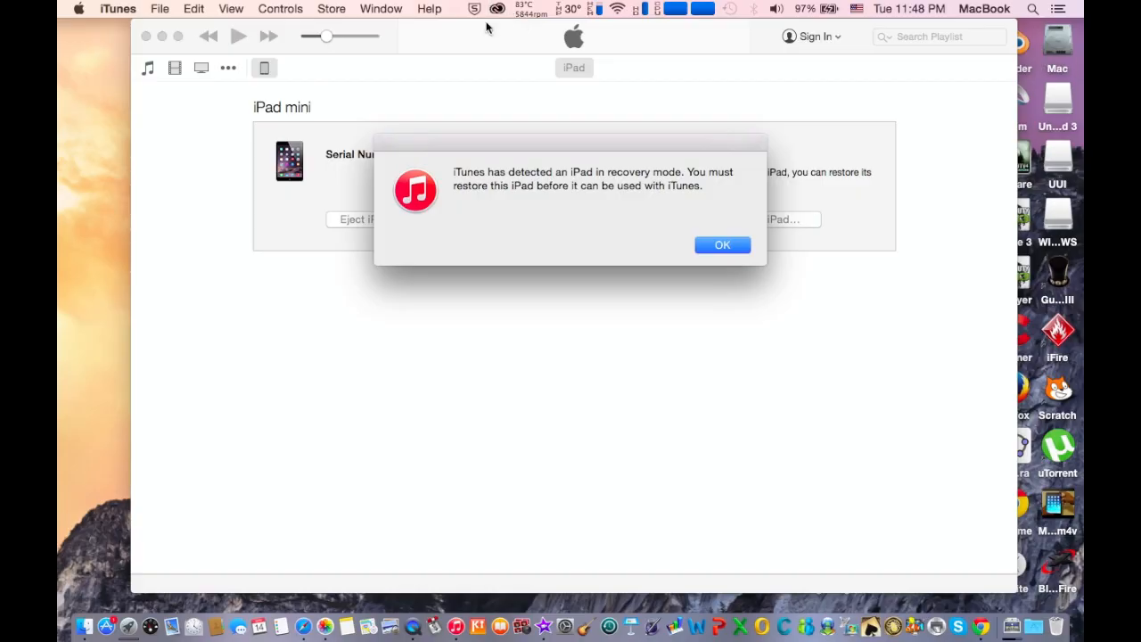
{"action": "mouse_move", "coordinate": [793, 73]}
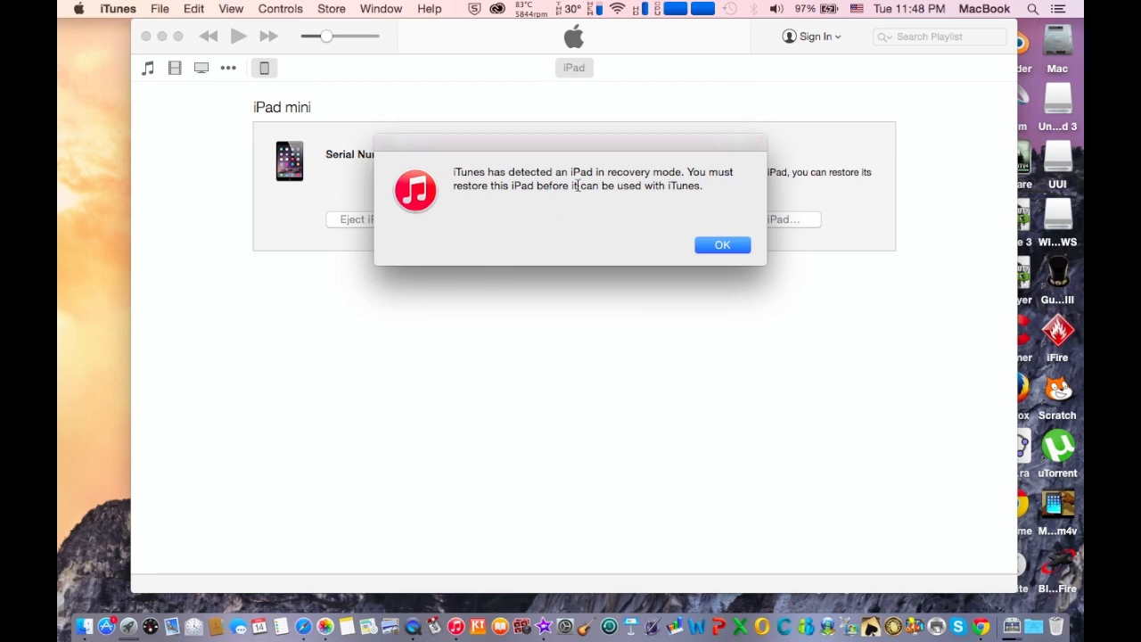
{"action": "mouse_move", "coordinate": [597, 174]}
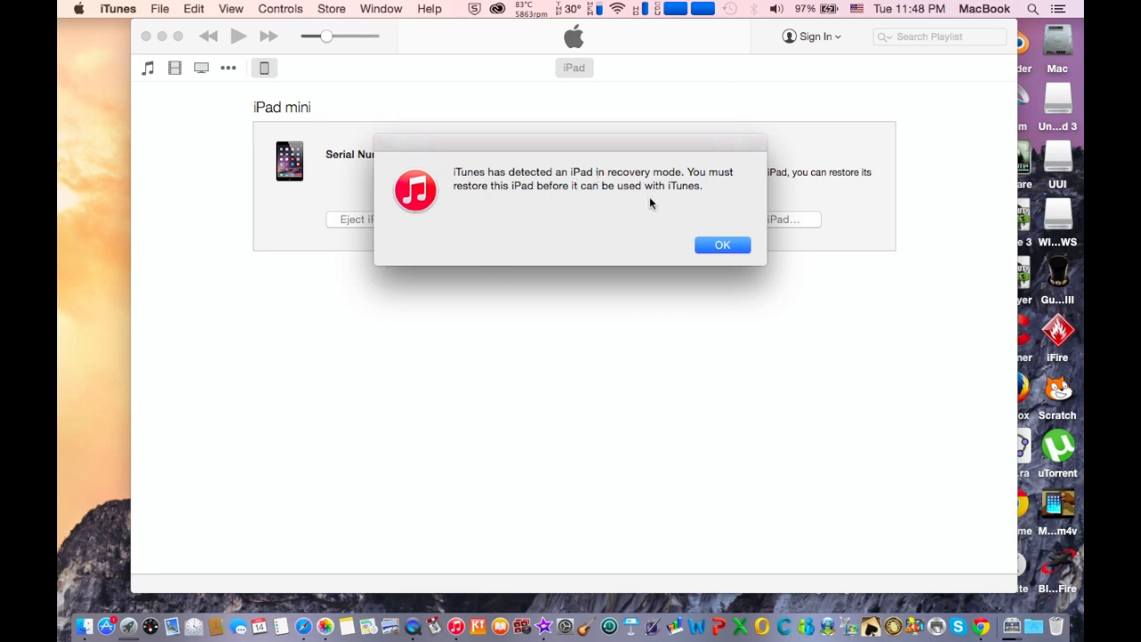
Click OK on the 'iTunes has detected an iPad in recovery mode' alert.
{"action": "left_click", "coordinate": [722, 245]}
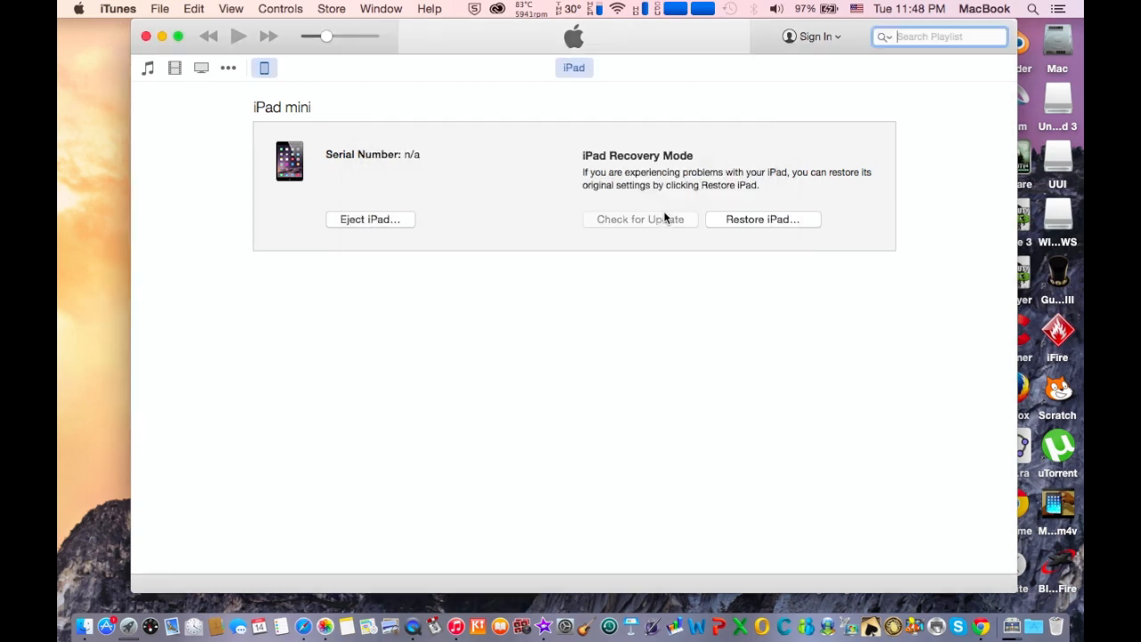
{"action": "mouse_move", "coordinate": [744, 214]}
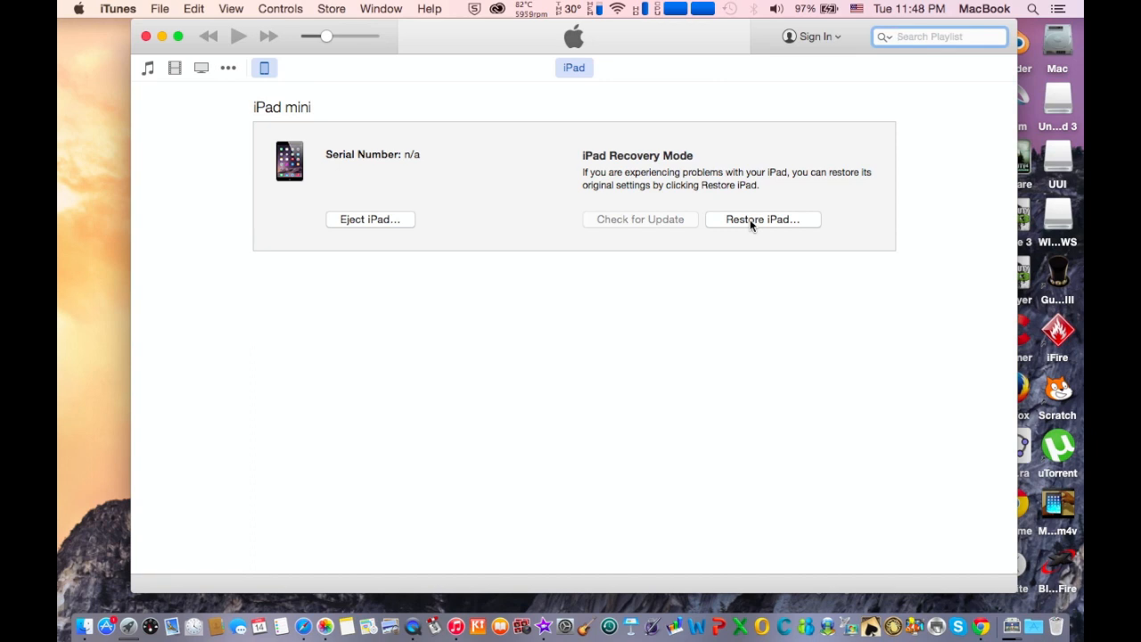
{"action": "mouse_move", "coordinate": [765, 234]}
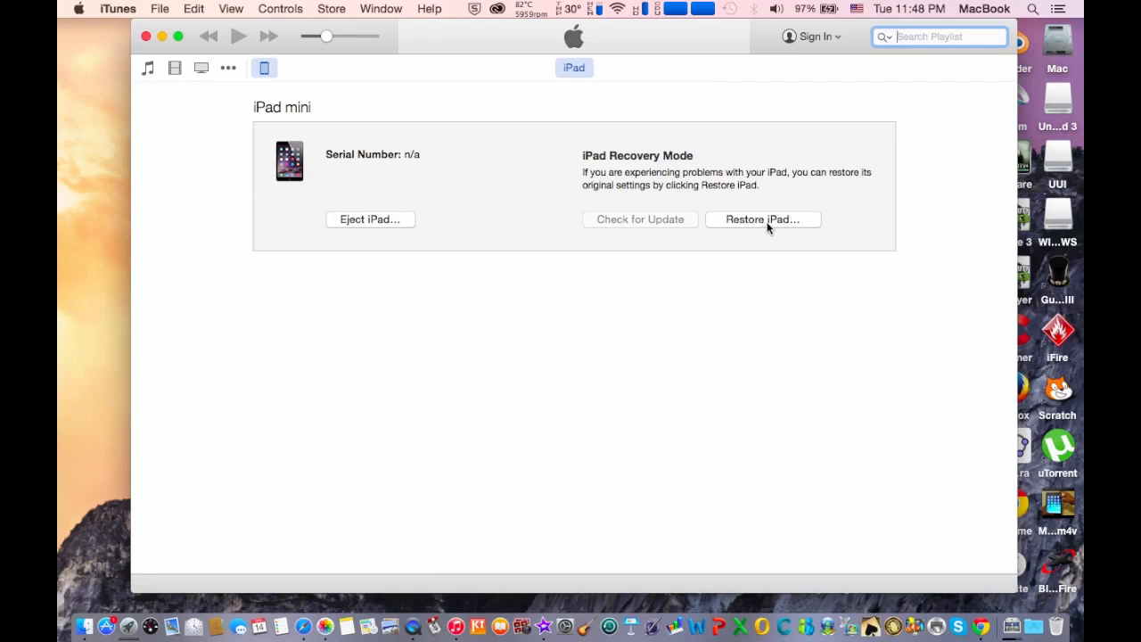
{"action": "left_click", "coordinate": [762, 220]}
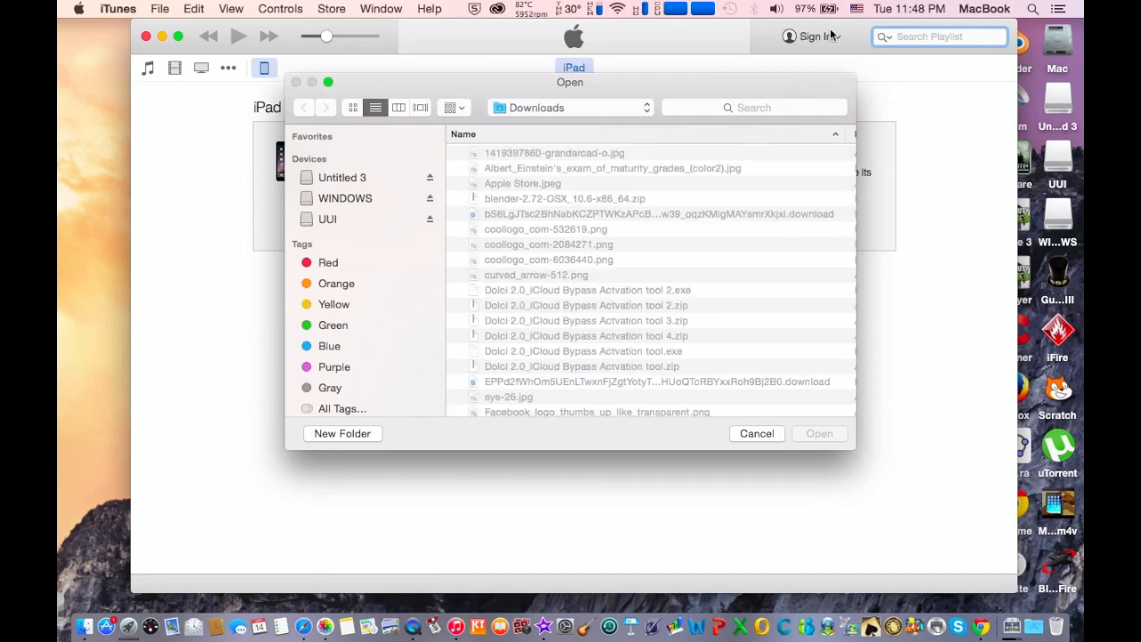
{"action": "mouse_move", "coordinate": [790, 246]}
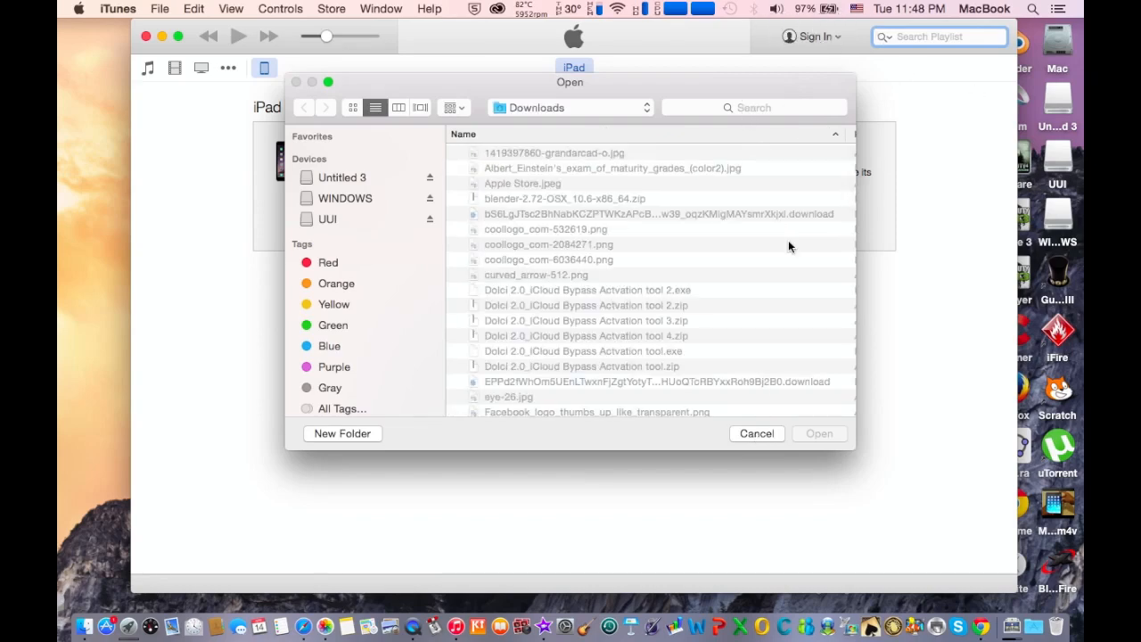
{"action": "left_click", "coordinate": [755, 433]}
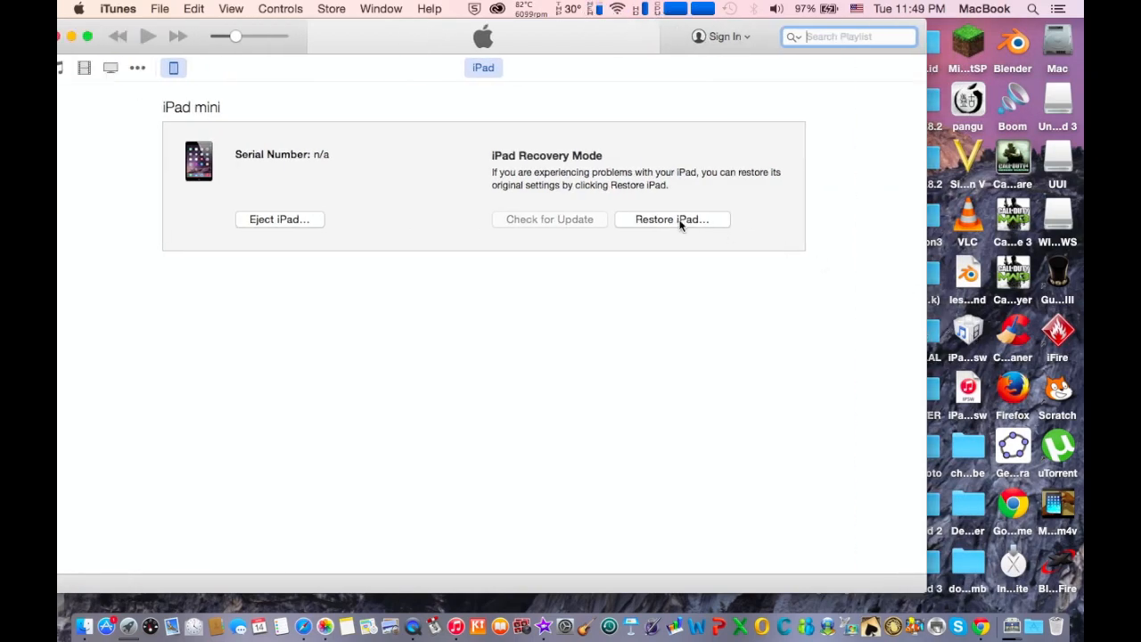
{"action": "left_click", "coordinate": [672, 220]}
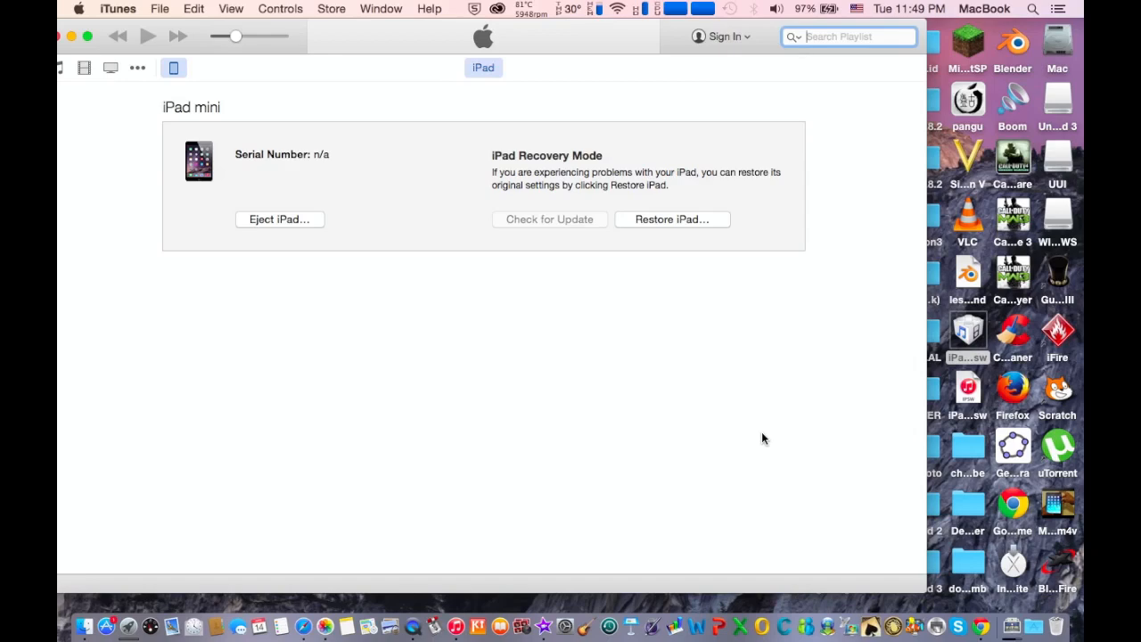
{"action": "mouse_move", "coordinate": [654, 70]}
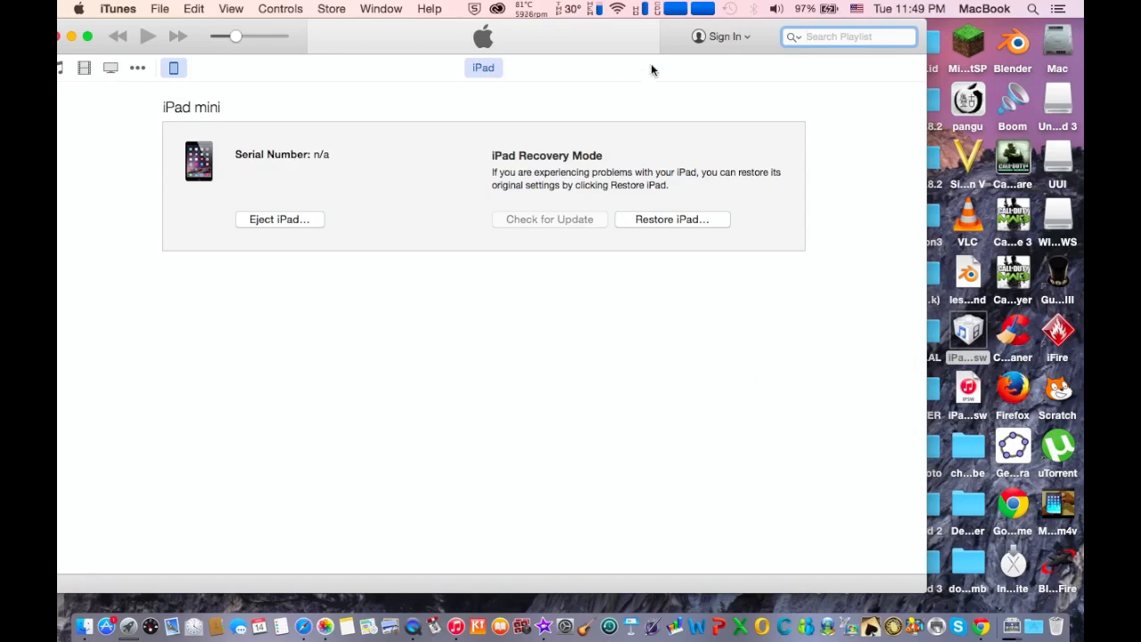